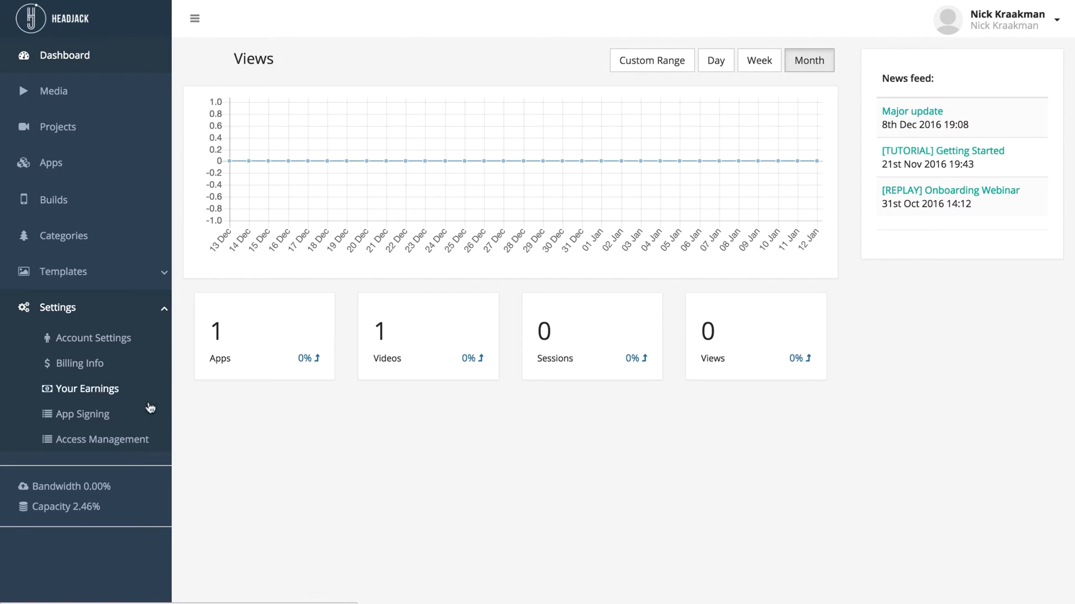
Step: Open the Access Management page from the Settings sidebar, showing no invited users
left_click(103, 439)
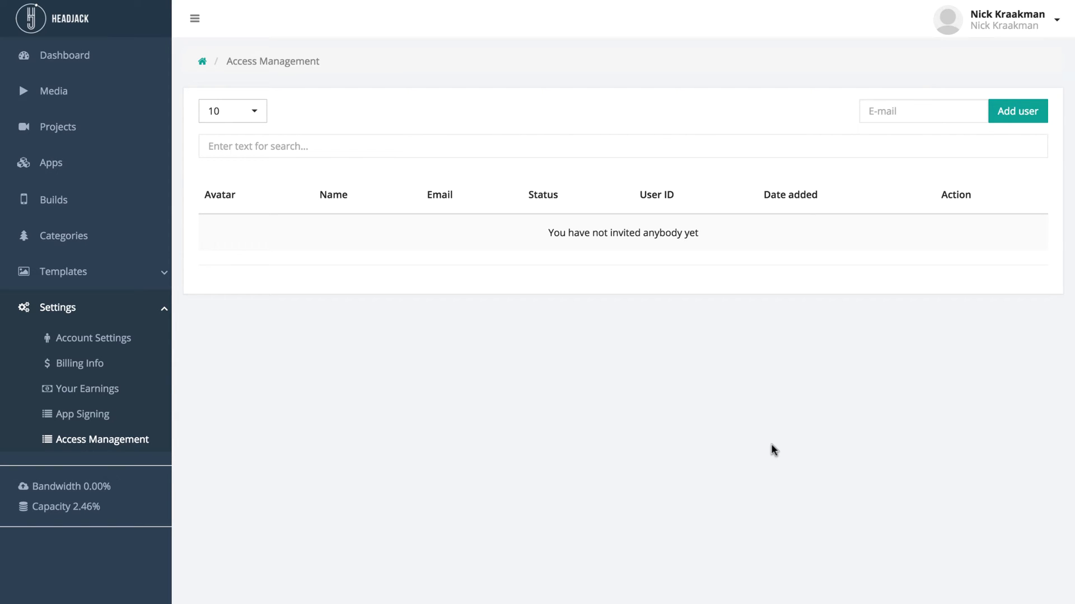
mouse_move(790, 442)
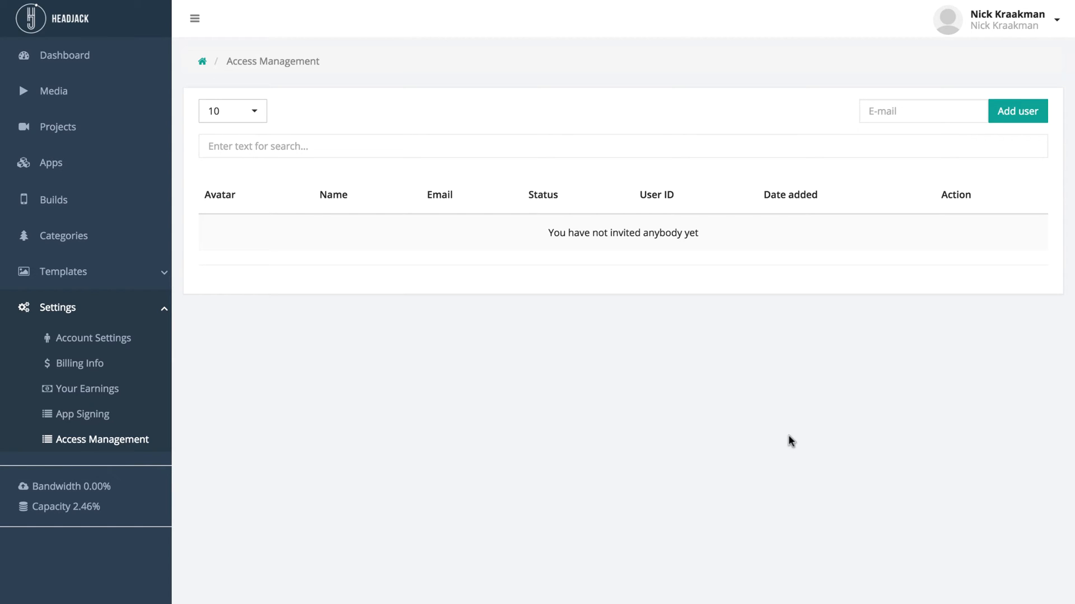
type("example@headjack.io")
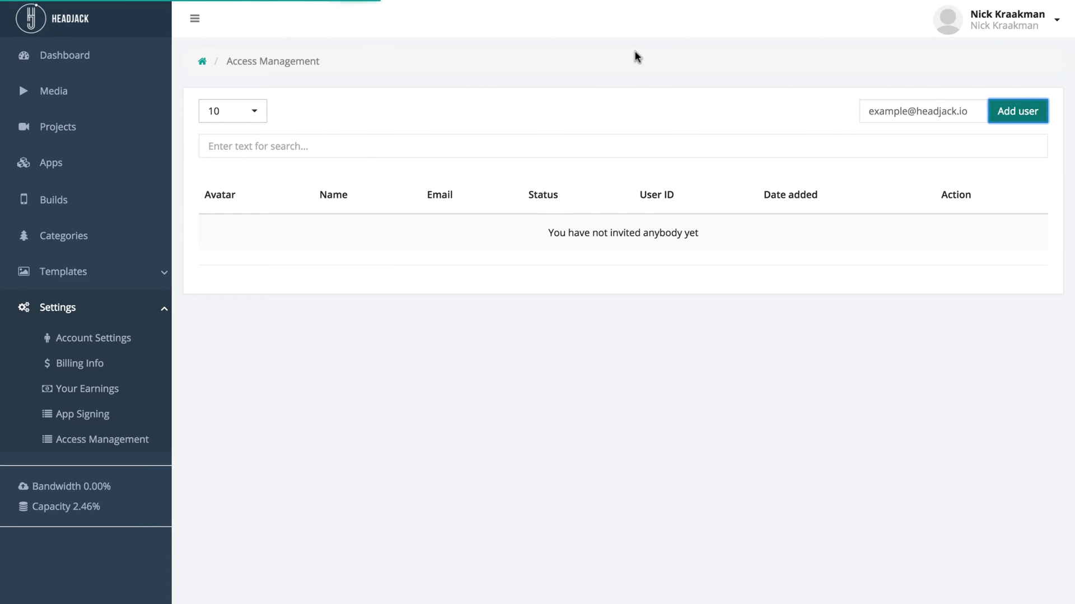
left_click(1017, 111)
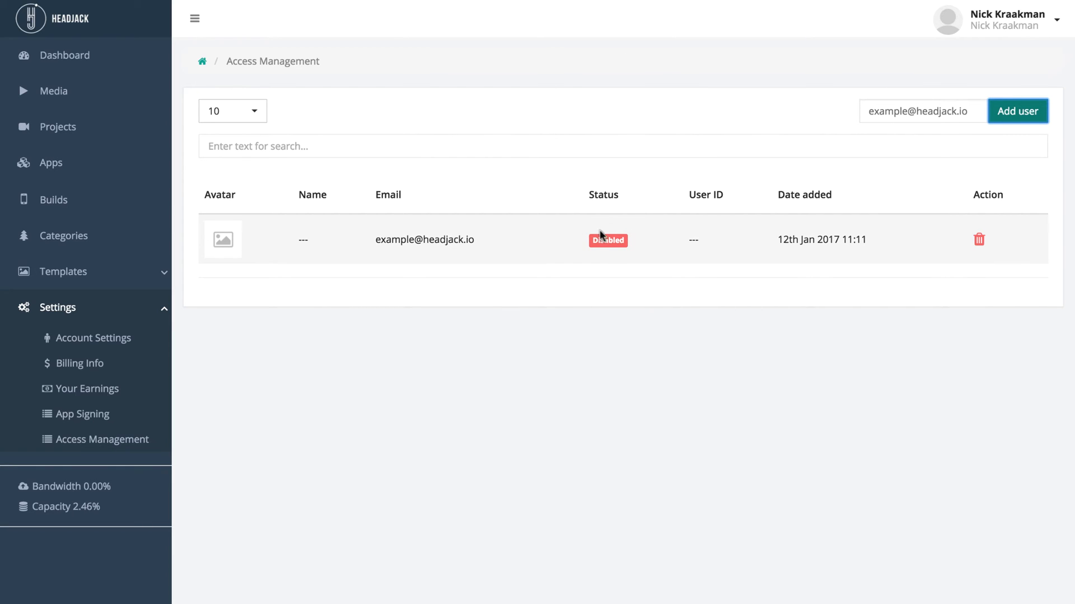
mouse_move(562, 253)
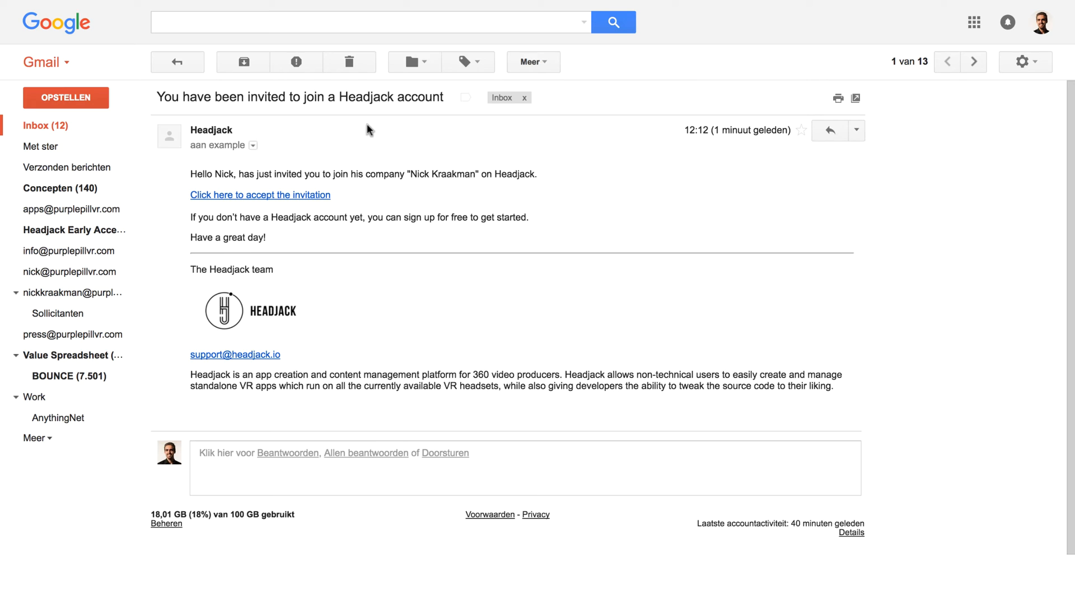
mouse_move(266, 204)
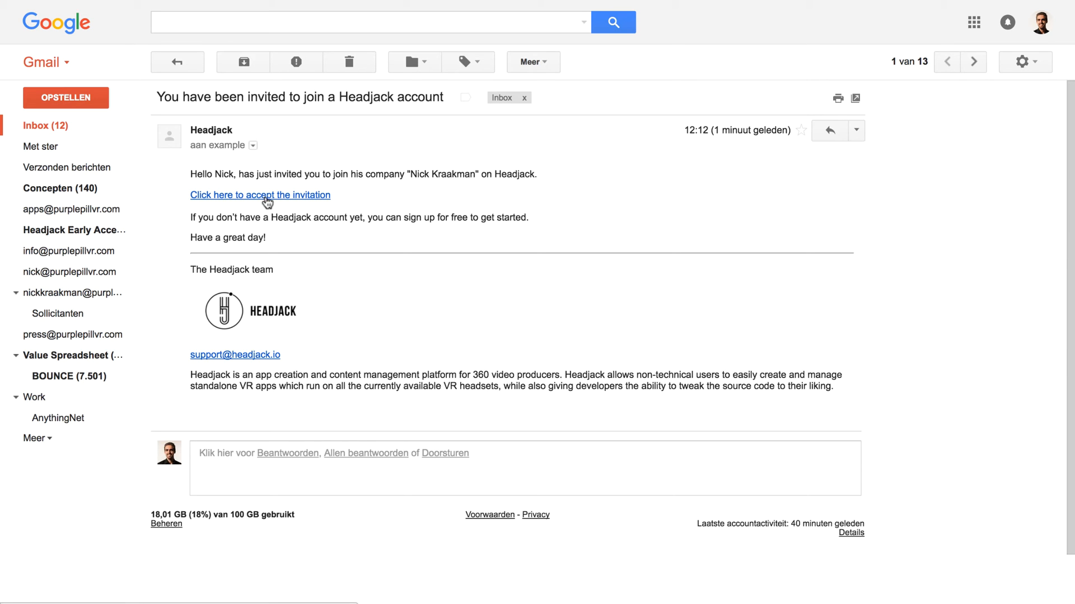
left_click(260, 195)
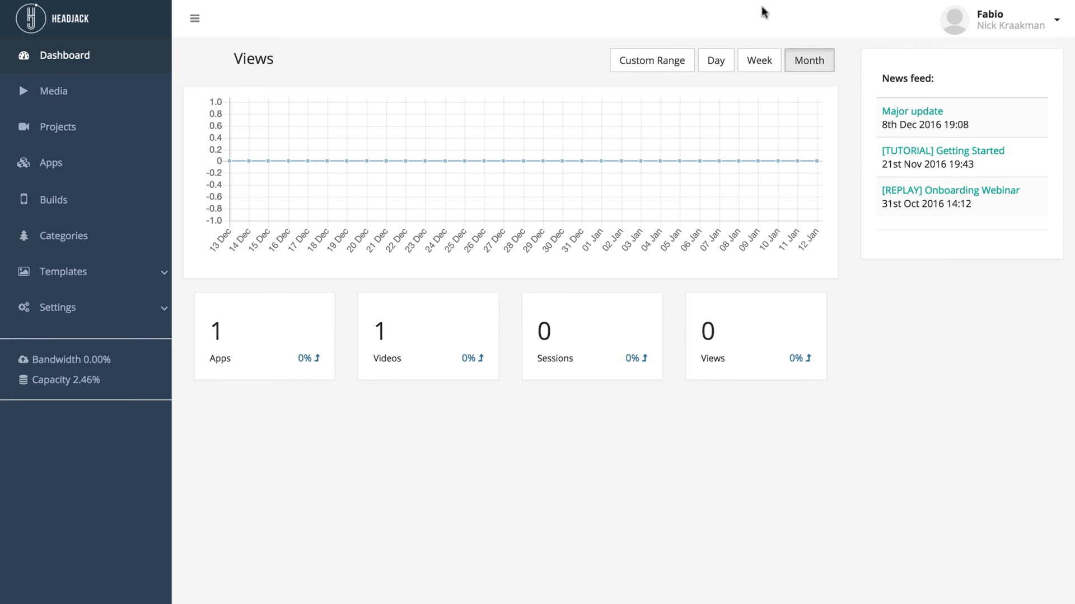
left_click(1002, 19)
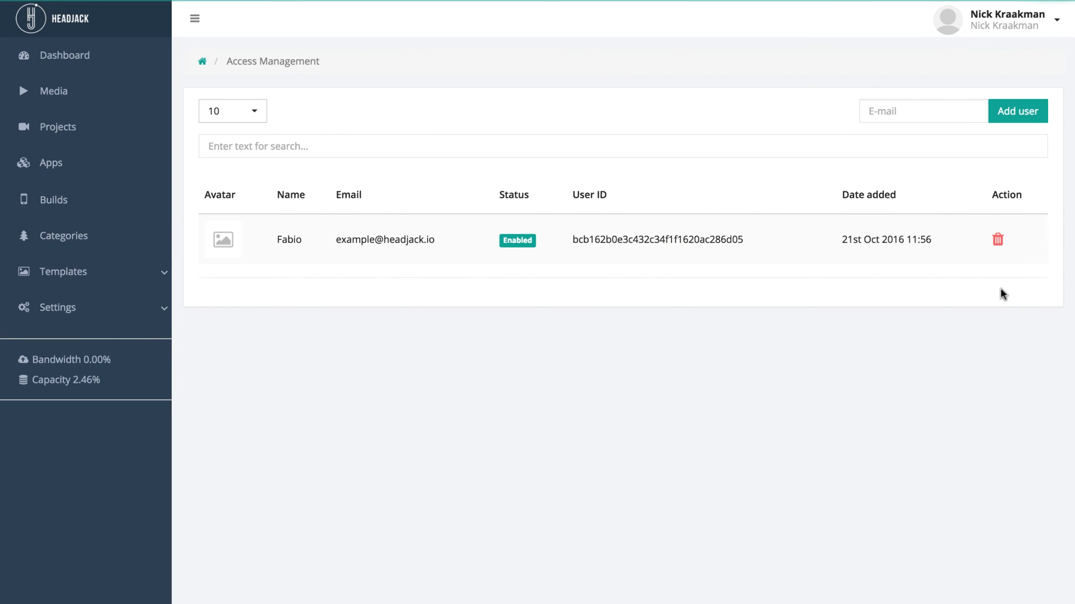
mouse_move(711, 54)
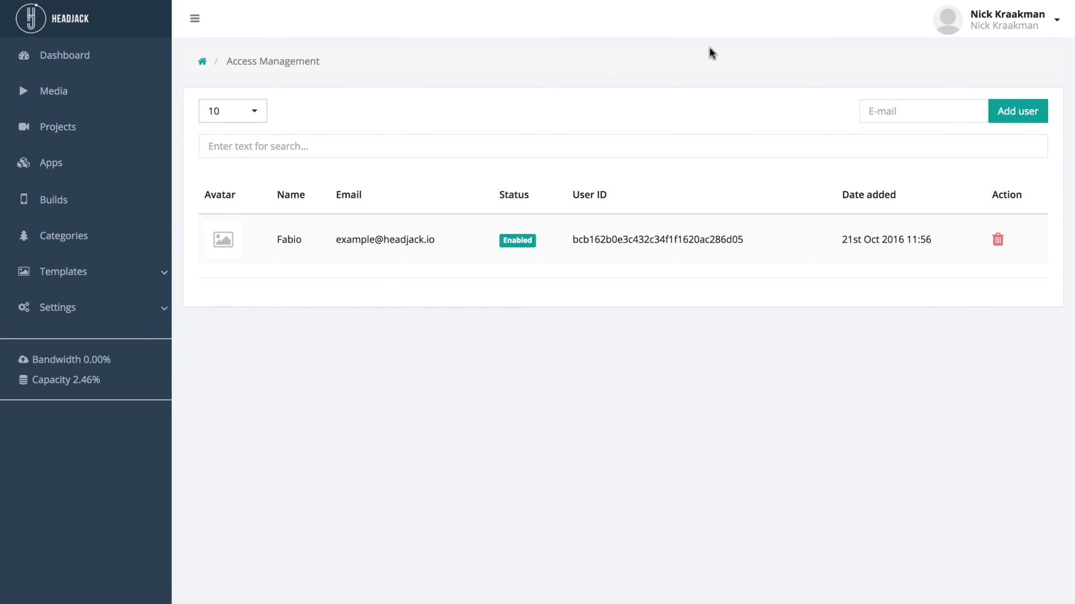
mouse_move(386, 236)
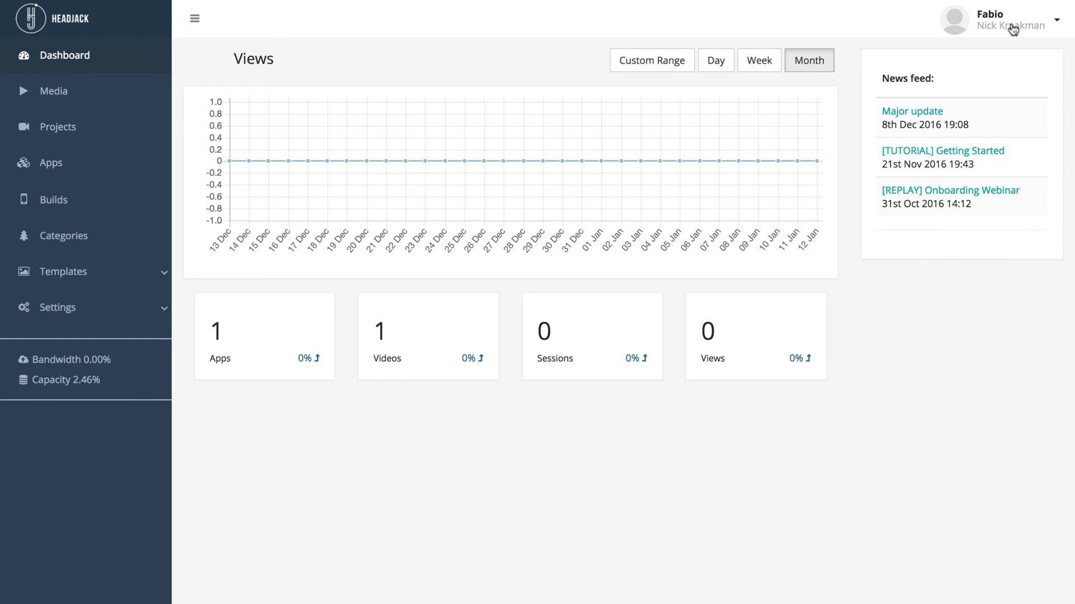
left_click(57, 308)
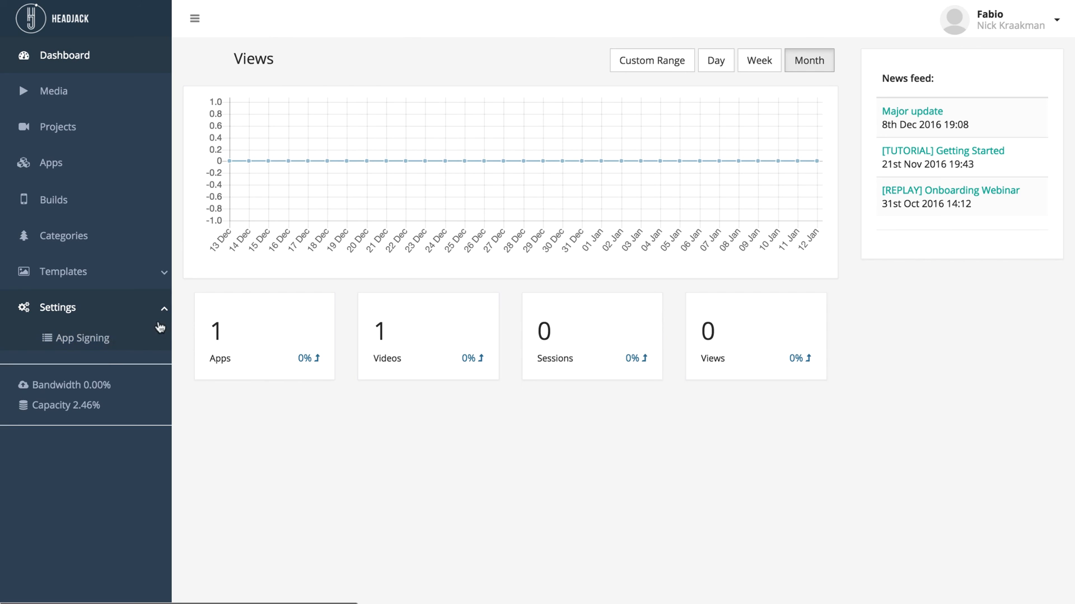
left_click(58, 307)
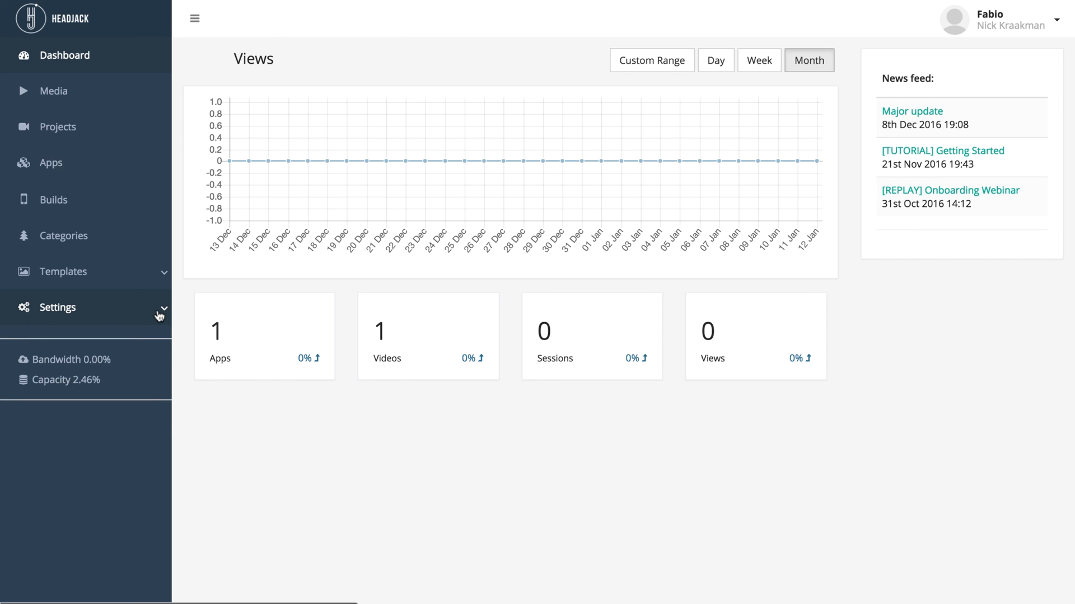